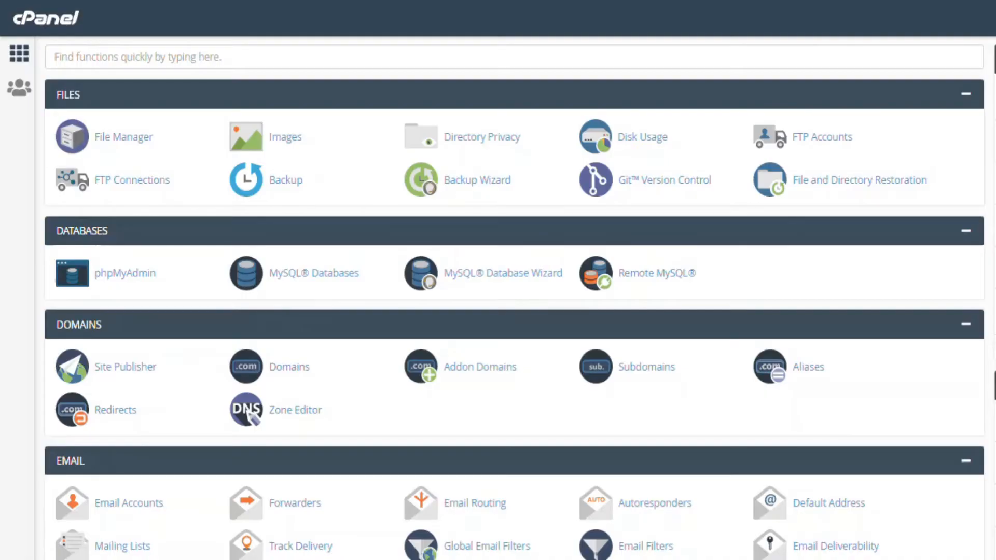
{"action": "mouse_move", "coordinate": [578, 219]}
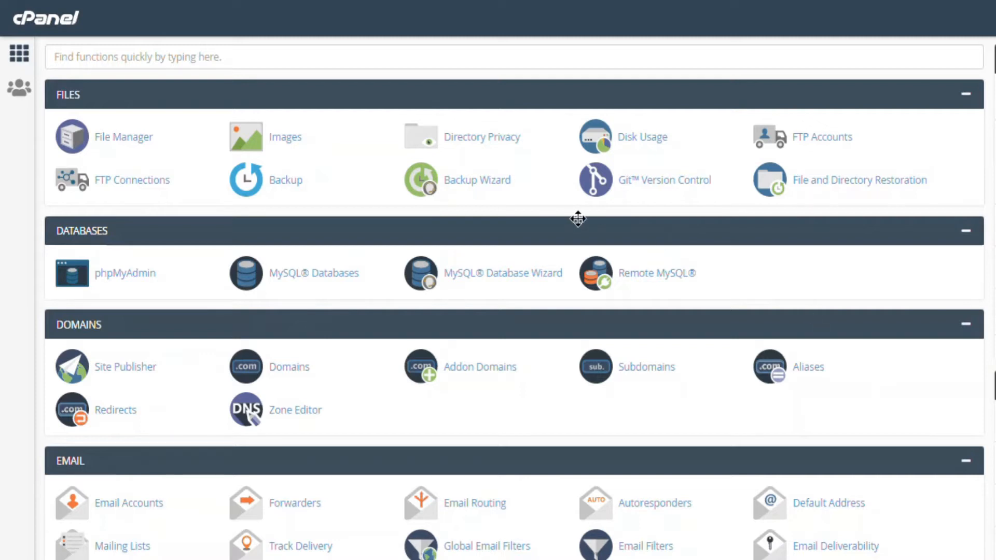
{"action": "mouse_move", "coordinate": [139, 509]}
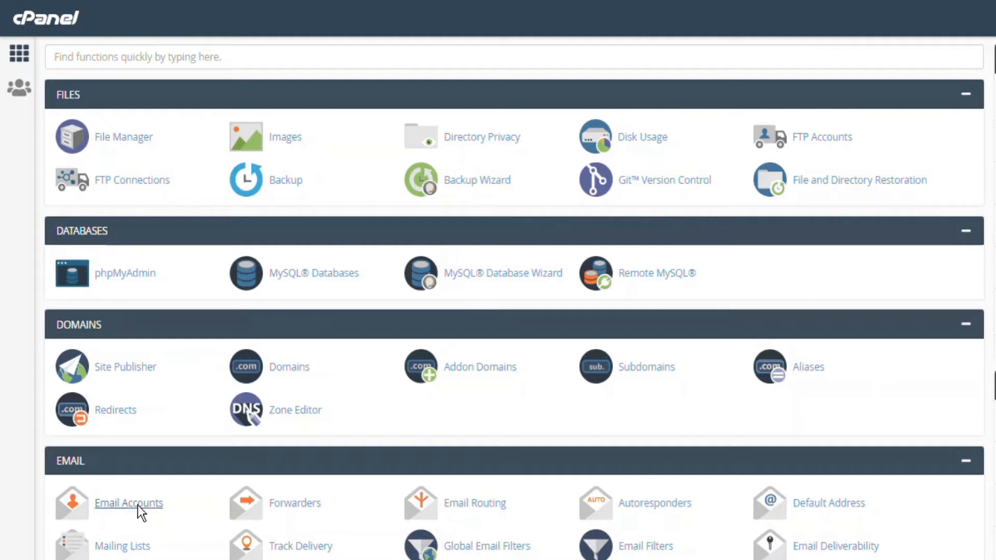
Step: Open cPanel's Email Accounts page to list the hosting account's mailboxes
{"action": "left_click", "coordinate": [128, 503]}
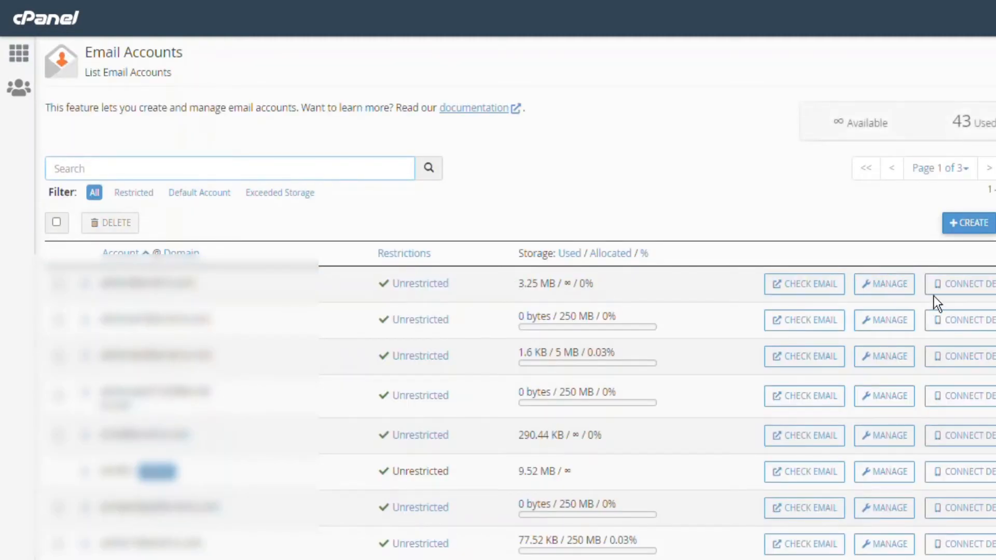
{"action": "left_click", "coordinate": [965, 283]}
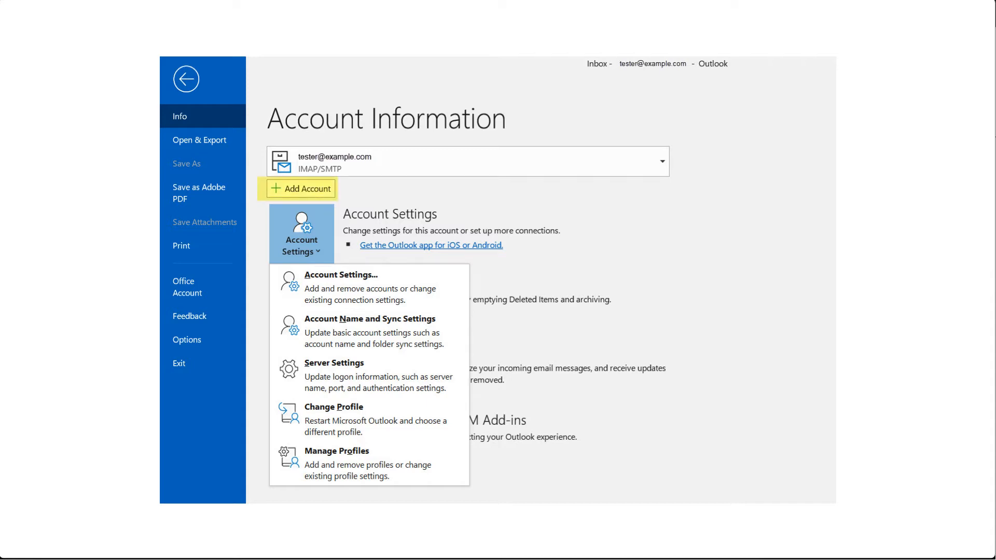
{"action": "left_click", "coordinate": [305, 189]}
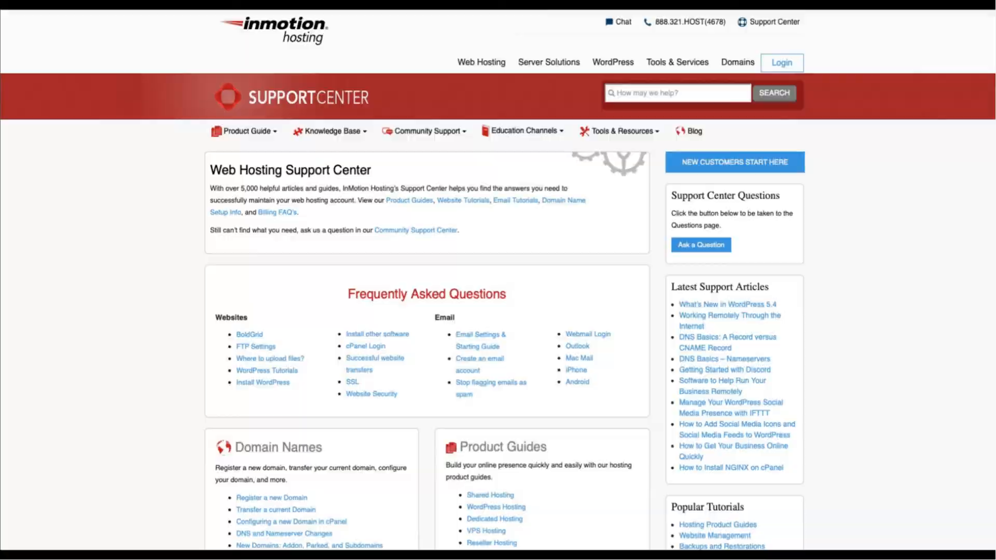
Step: Go to InMotion Hosting's Account Management Panel login page via AMP Login
{"action": "left_click", "coordinate": [781, 62]}
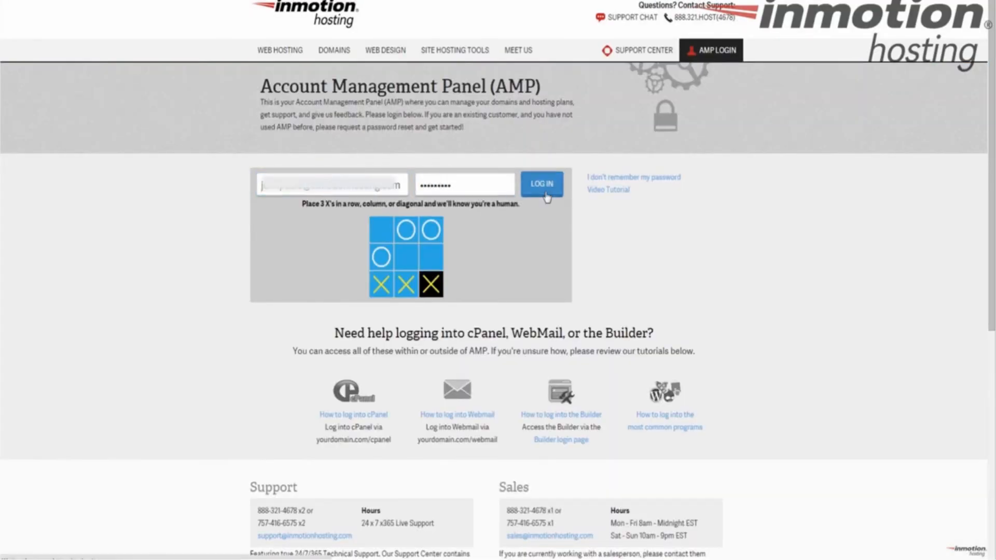